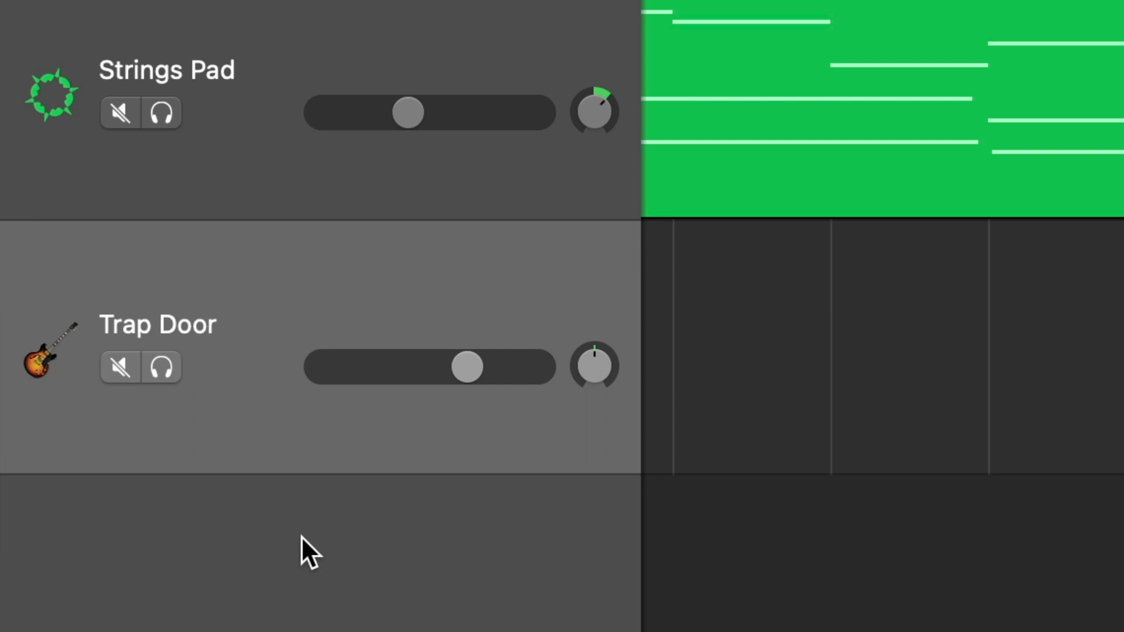
pyautogui.moveTo(46, 393)
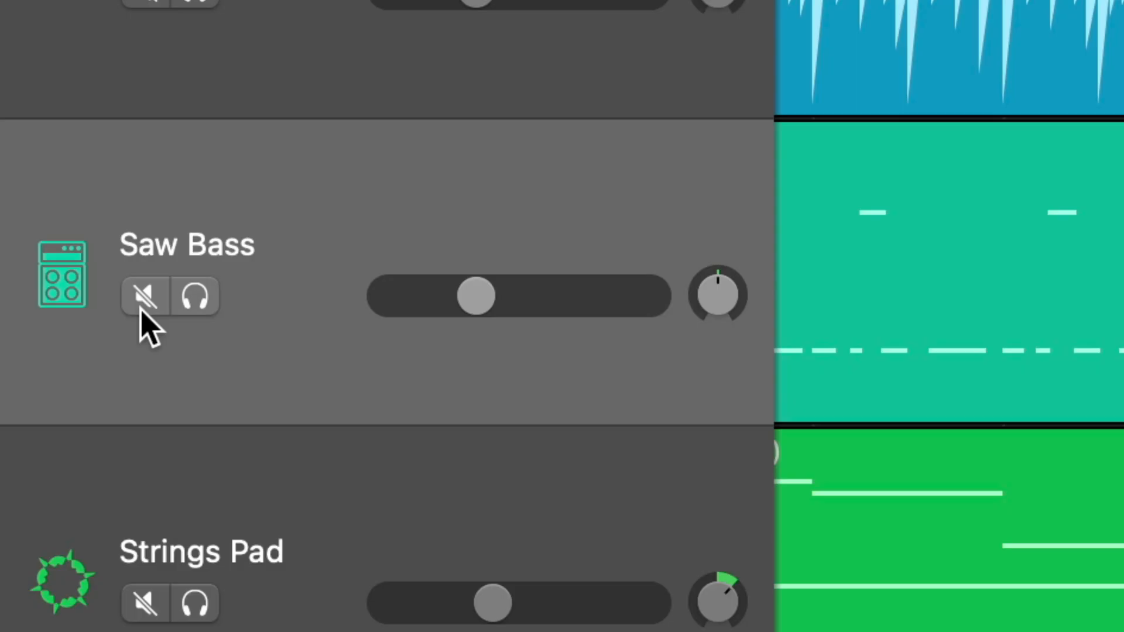
# - Mute the Saw Bass track during playback, then bring it back into the mix
pyautogui.click(144, 295)
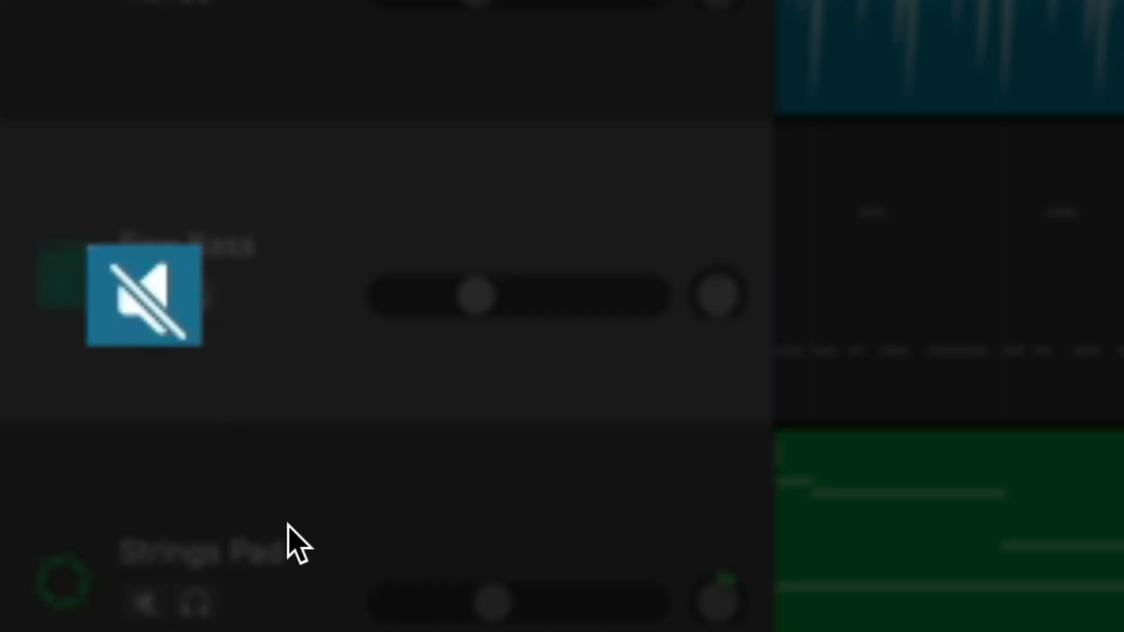
pyautogui.moveTo(294, 527)
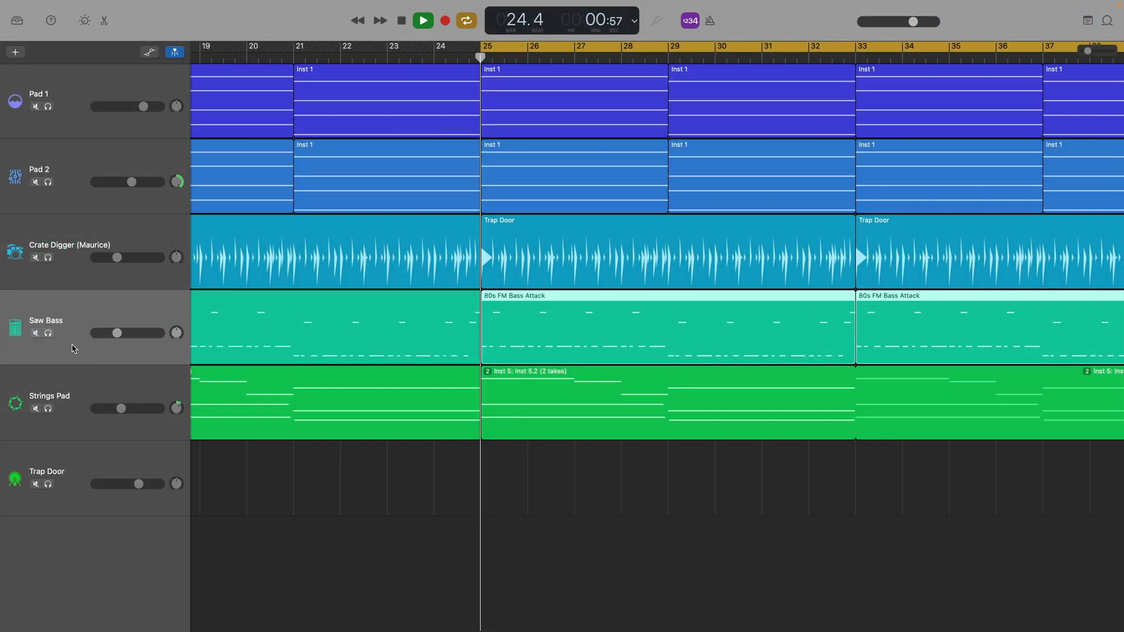
pyautogui.click(45, 320)
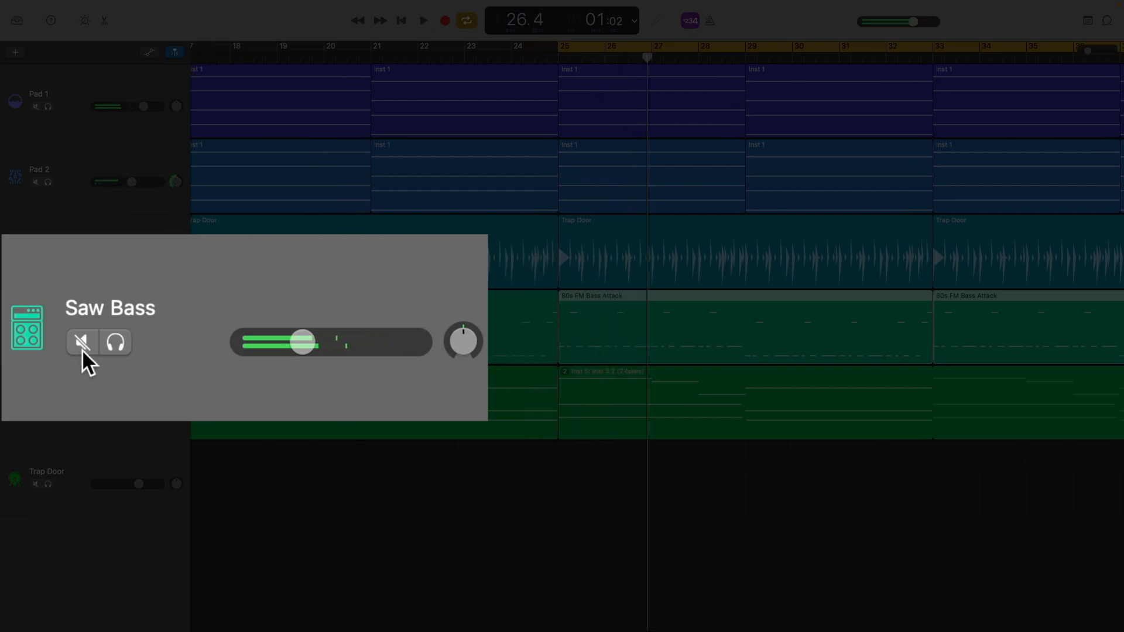
pyautogui.click(81, 342)
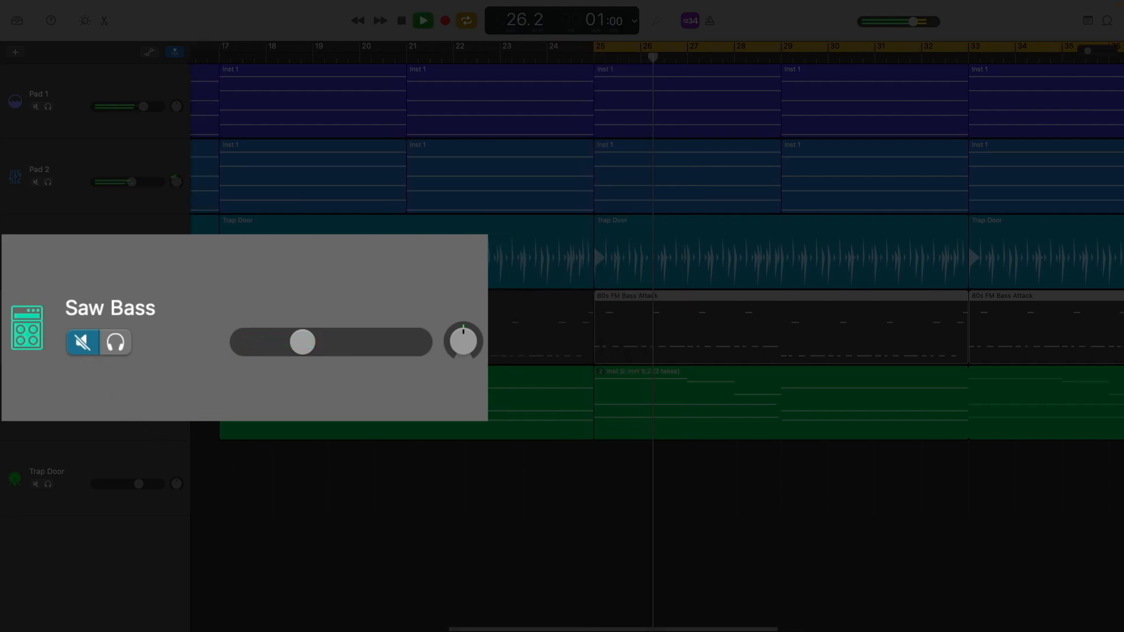
pyautogui.click(422, 20)
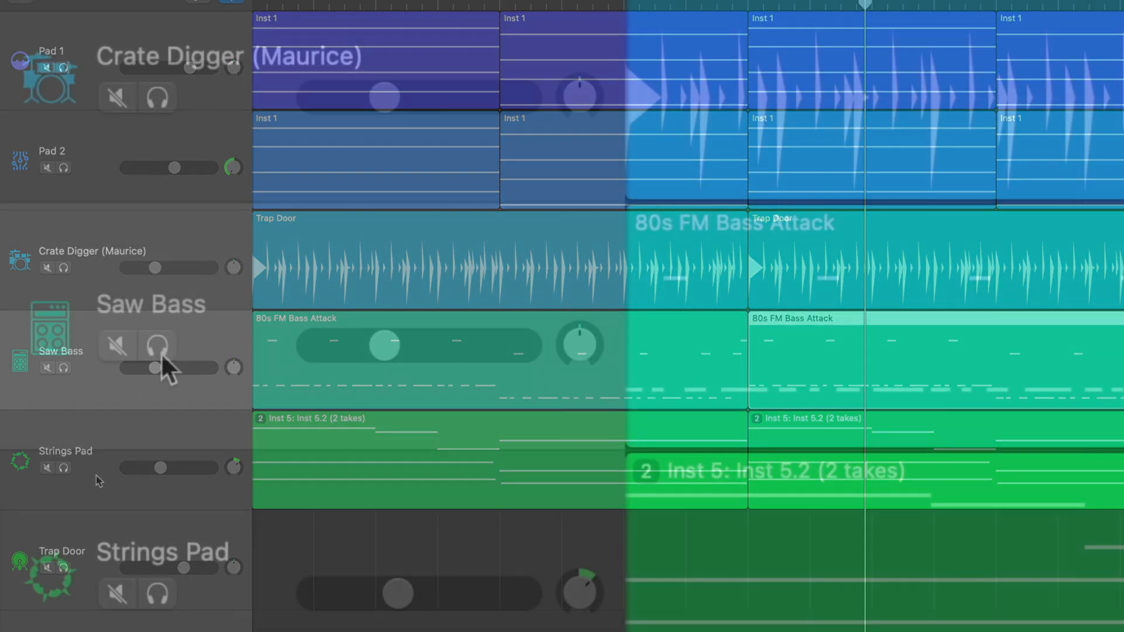
# - Solo Saw Bass, then also solo Strings Pad so both are heard together
pyautogui.click(157, 346)
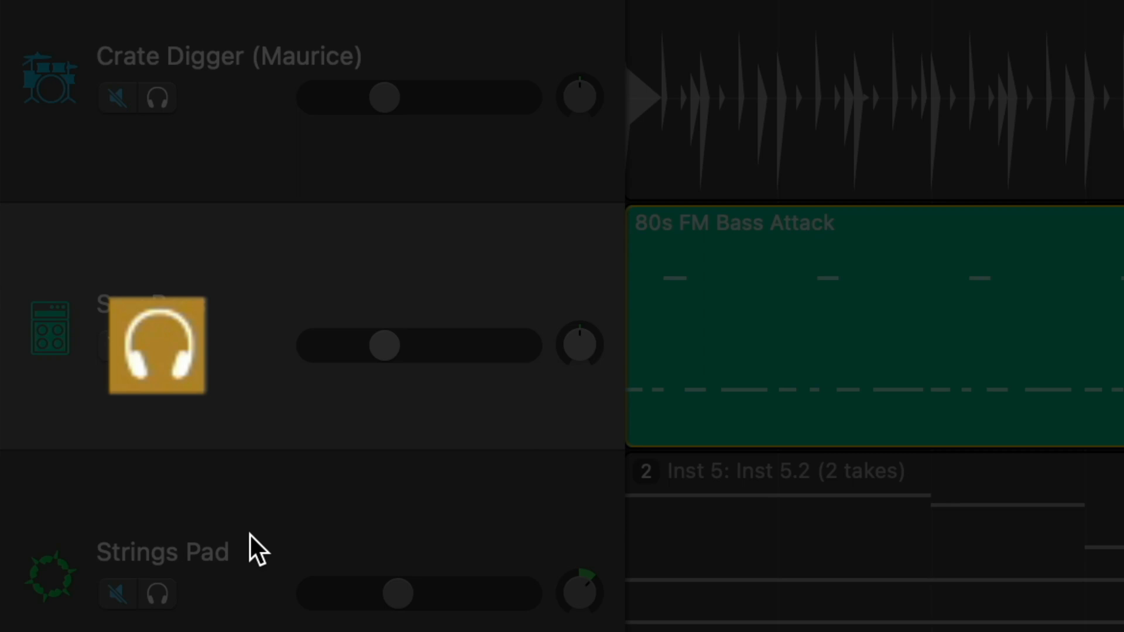
pyautogui.click(157, 346)
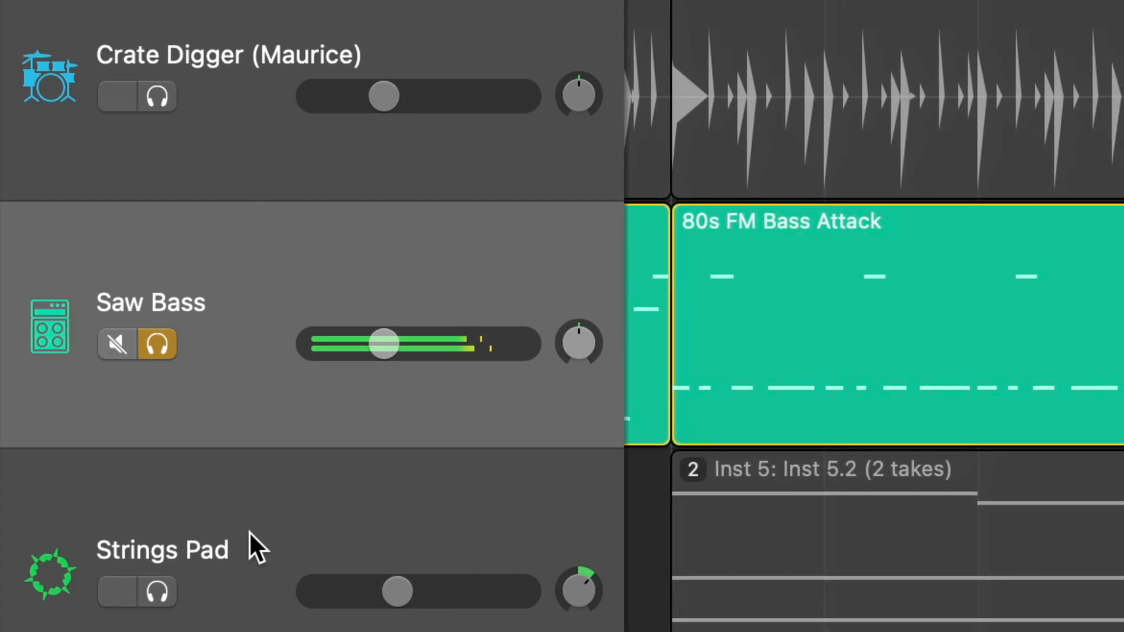
pyautogui.click(148, 507)
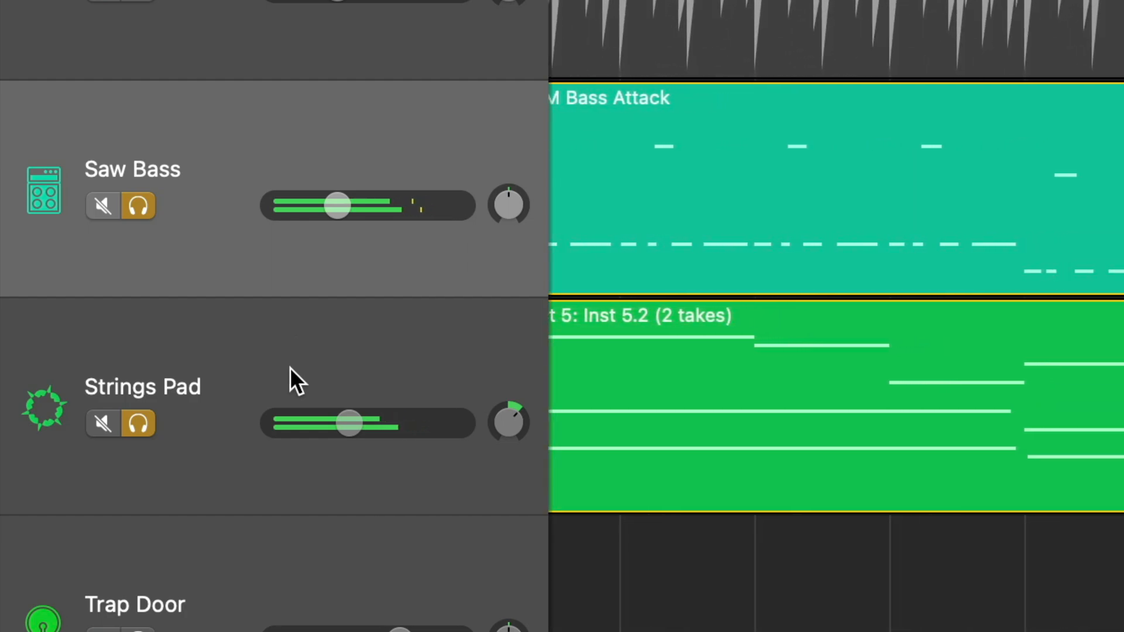
# - Adjust the Saw Bass volume slider, trying a -12 dB level before raising it
pyautogui.moveTo(336, 206); pyautogui.dragTo(337, 206)
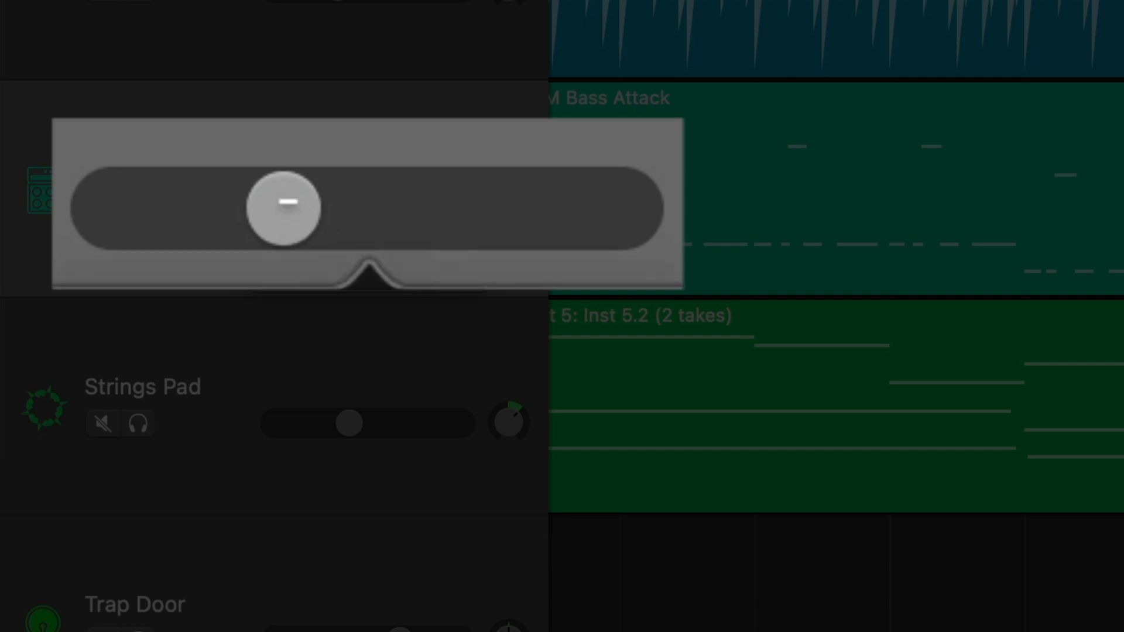
pyautogui.moveTo(285, 208); pyautogui.dragTo(450, 208)
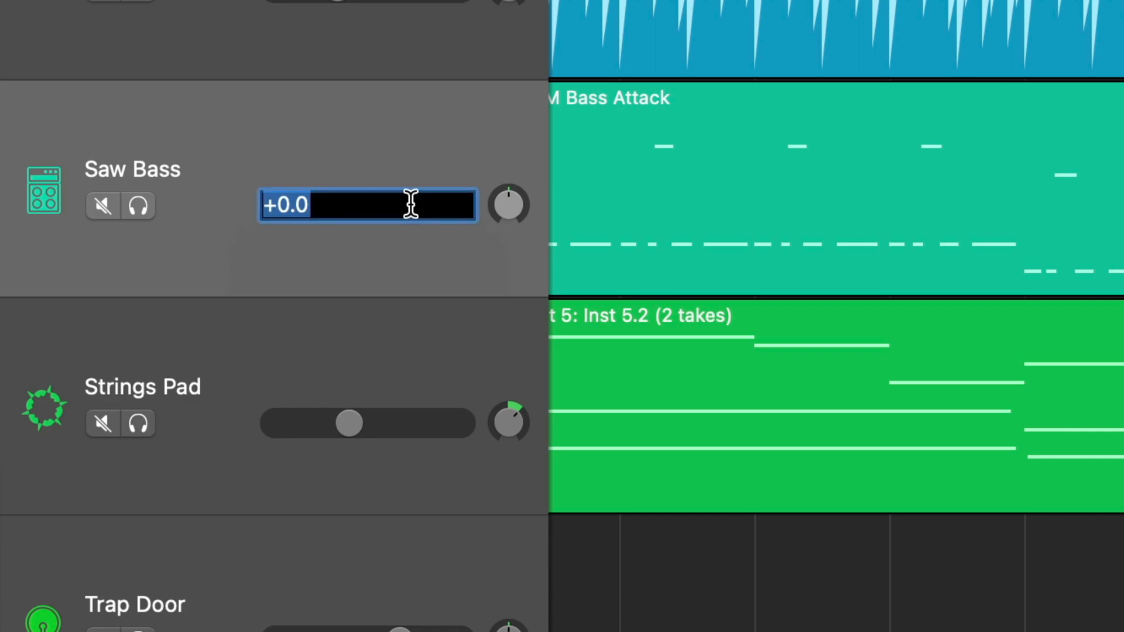
pyautogui.write('-12')
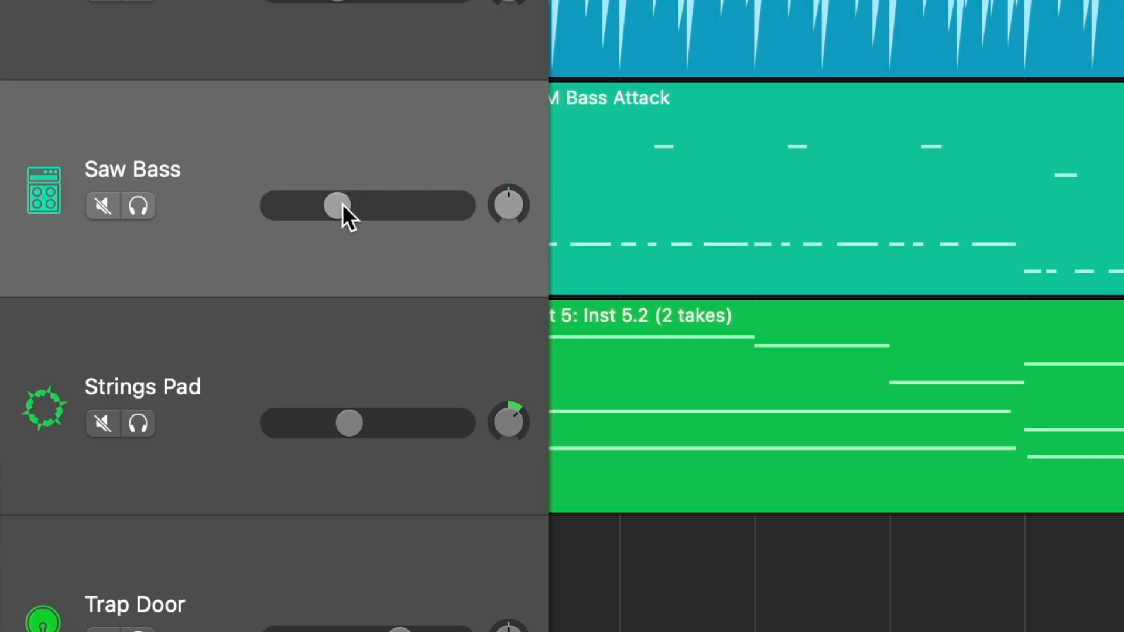
pyautogui.moveTo(337, 205); pyautogui.dragTo(412, 205)
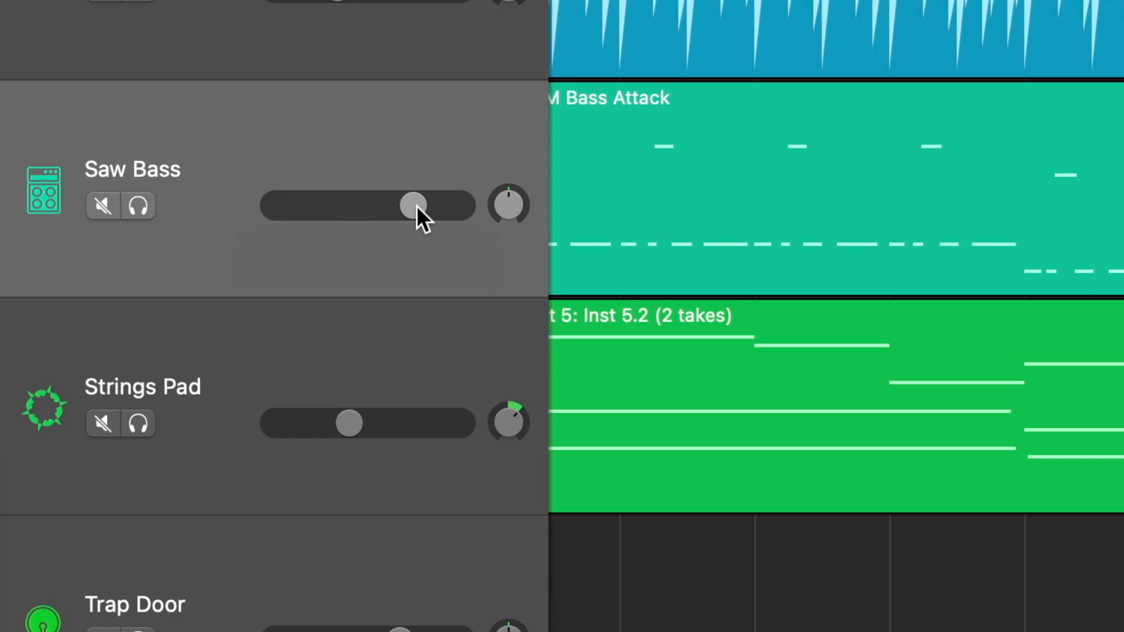
# - Enter exact Saw Bass volume values of -2 dB and -12 dB in the level field
pyautogui.doubleClick(414, 205)
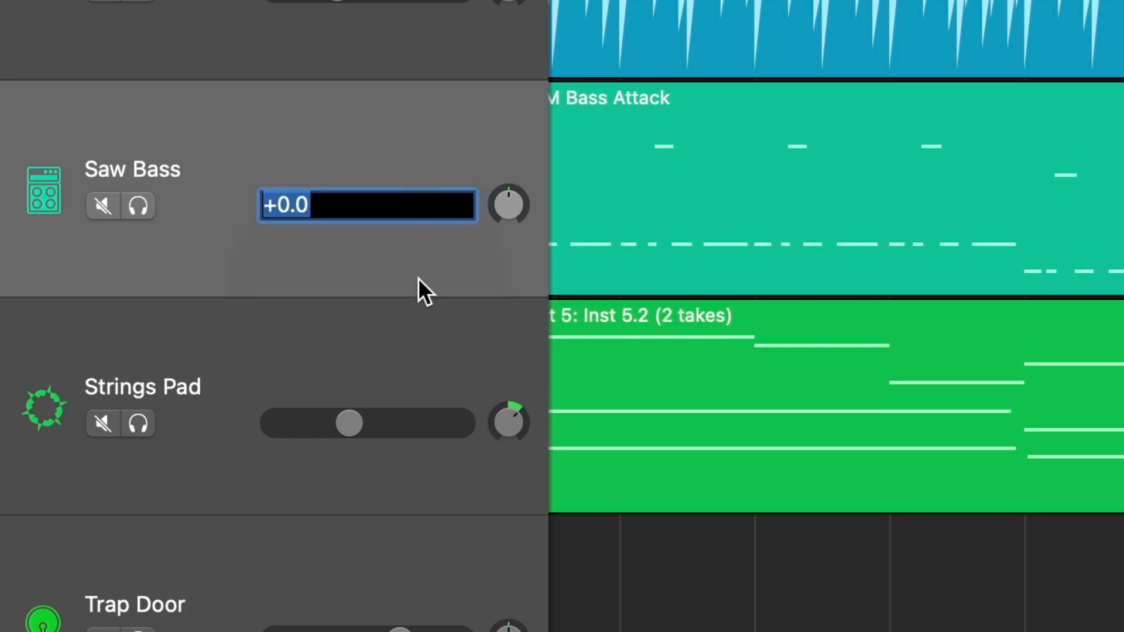
pyautogui.write('-2')
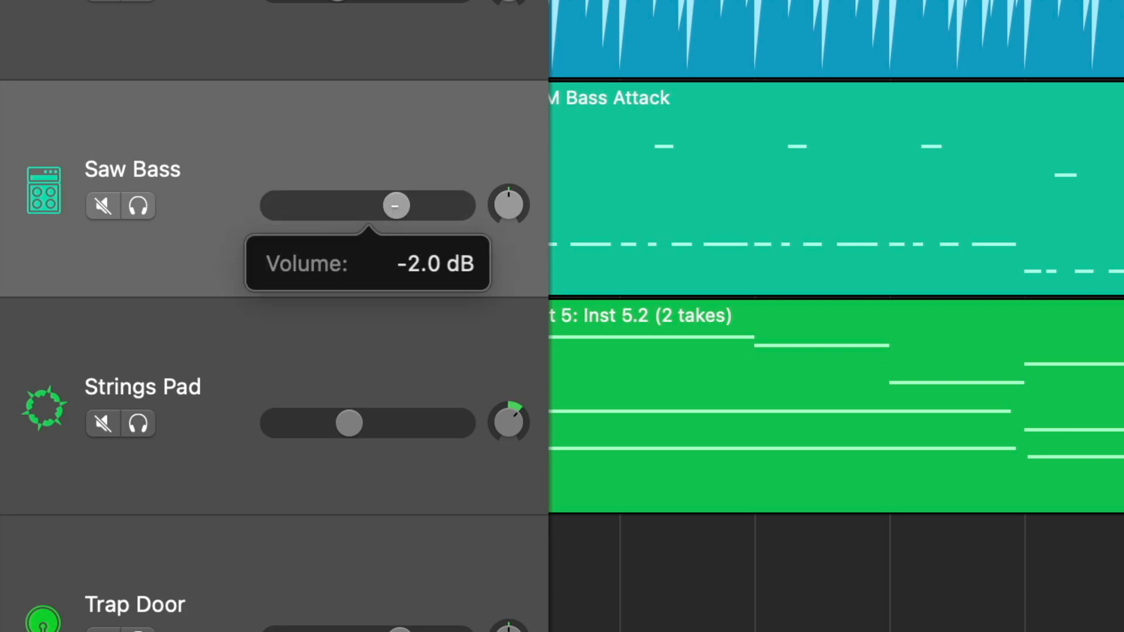
pyautogui.doubleClick(368, 205)
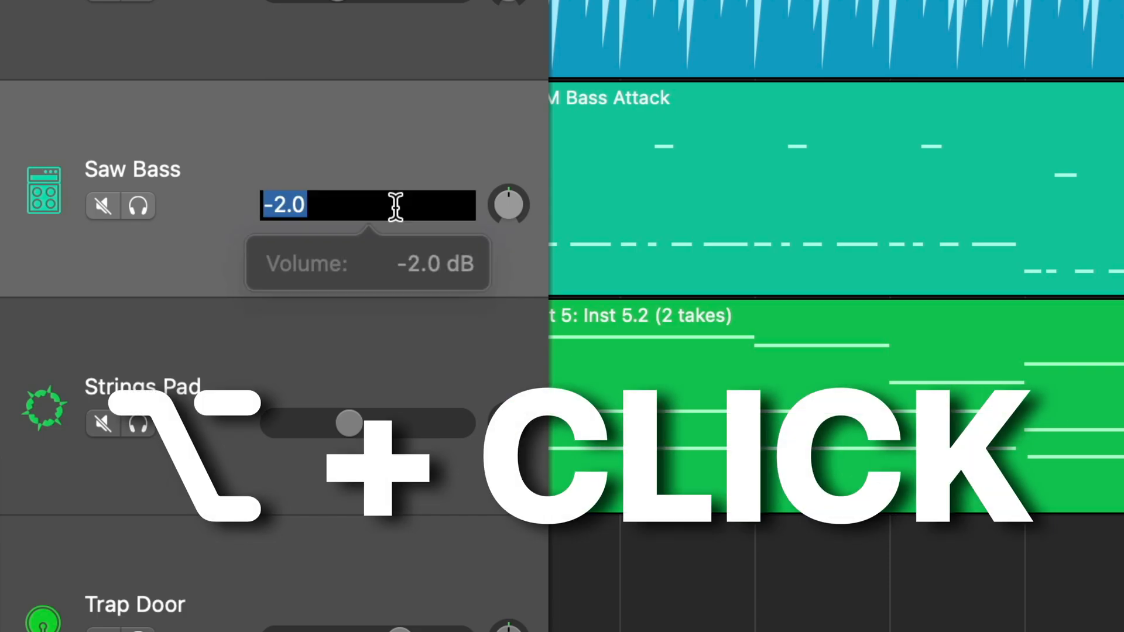
pyautogui.write('-12.')
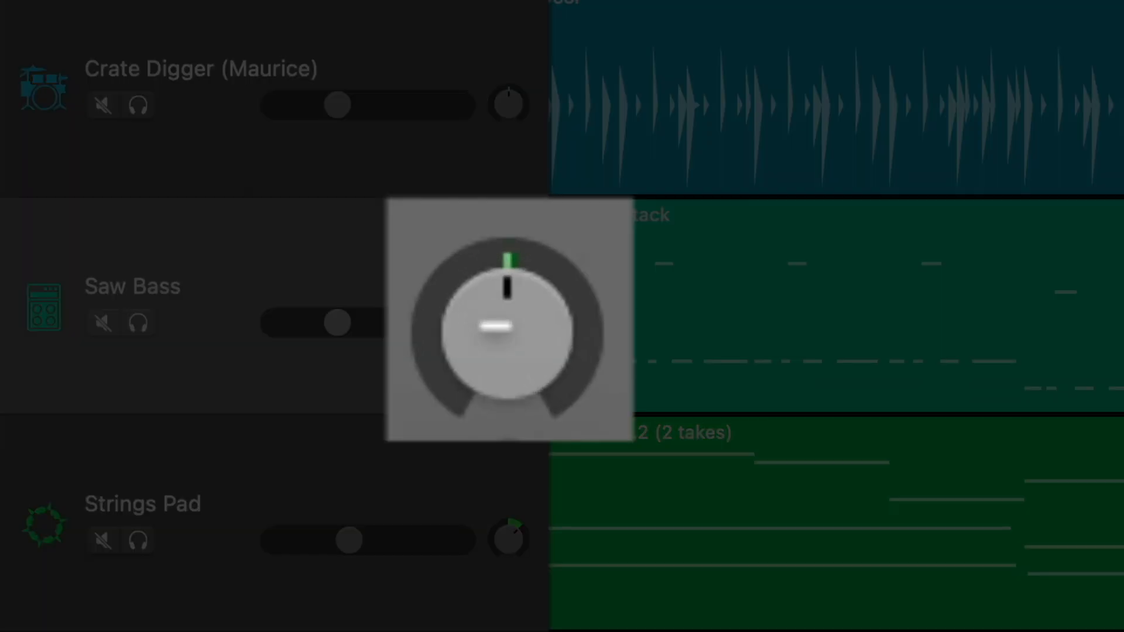
# - Make Saw Bass the only track heard while the others stay muted
pyautogui.click(138, 322)
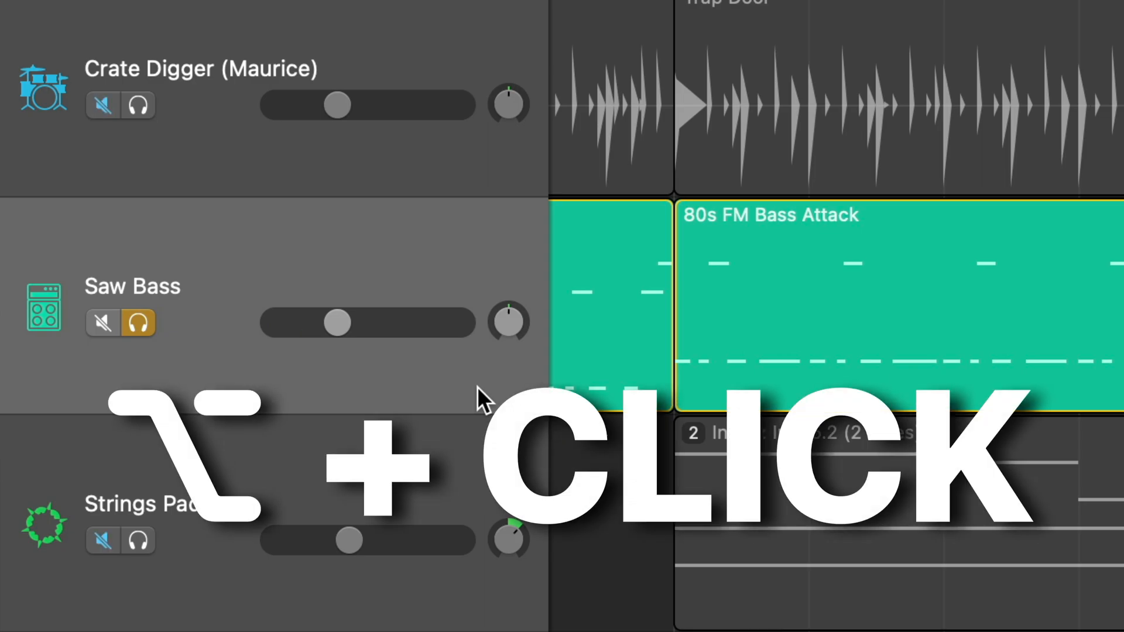
pyautogui.click(100, 106)
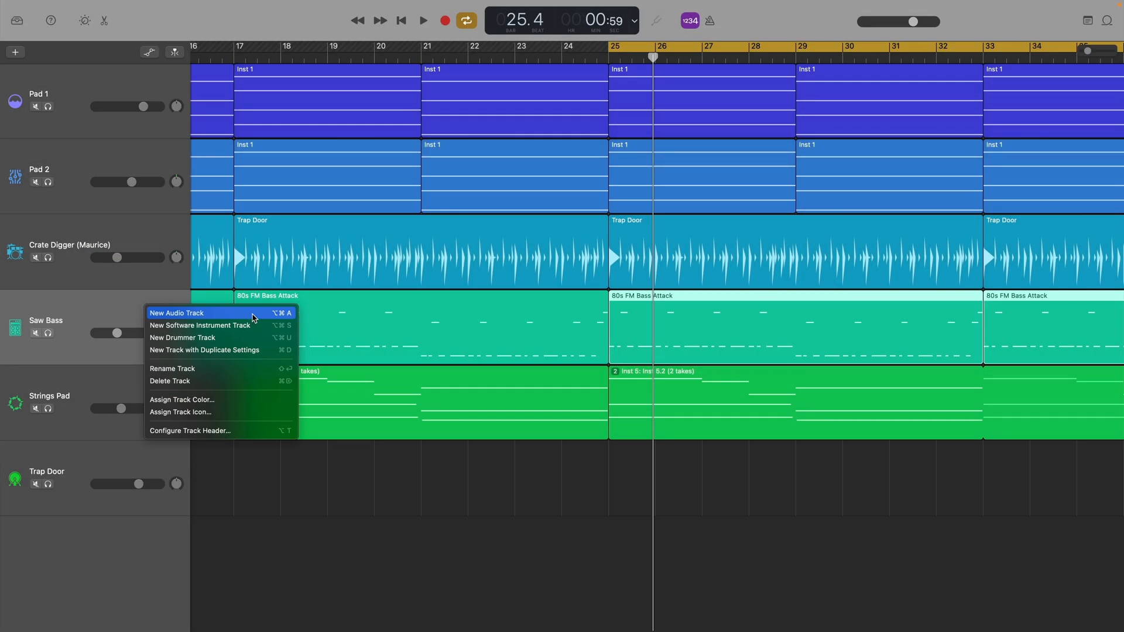
pyautogui.moveTo(220, 325)
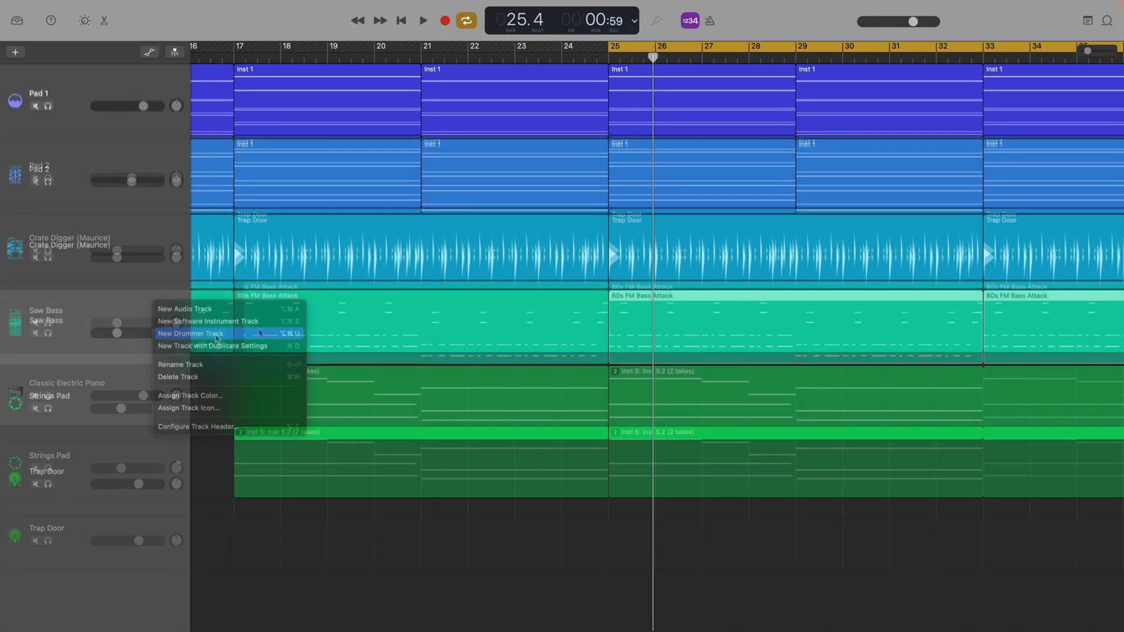
# - Add a track, open the track options list, select the empty Saw Bass track and view its EQ
pyautogui.click(191, 333)
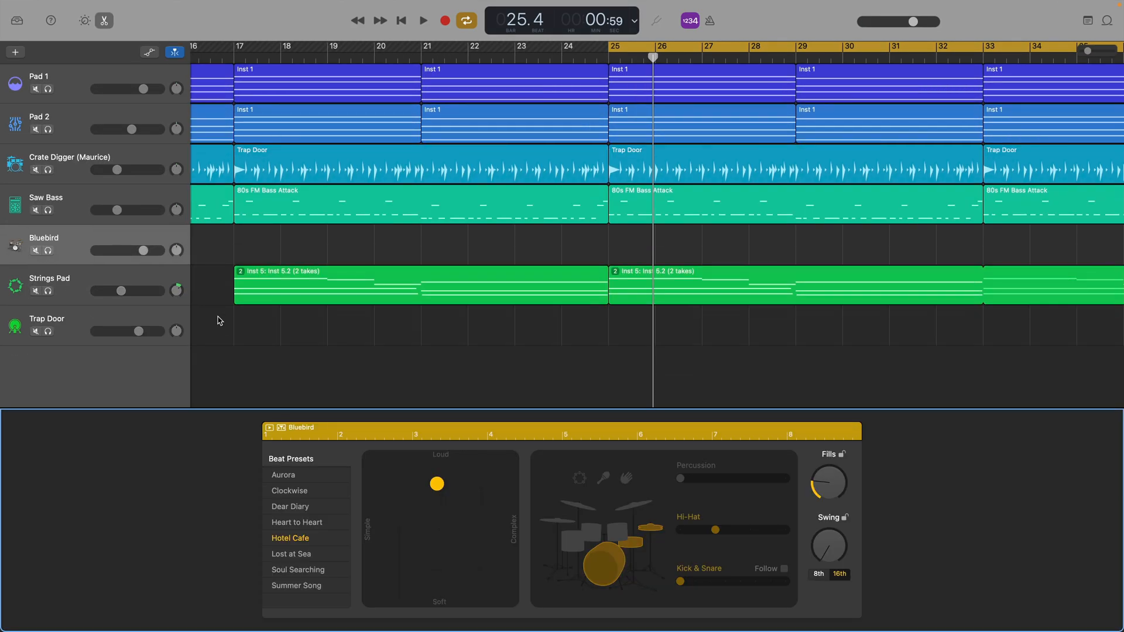
pyautogui.rightClick(93, 330)
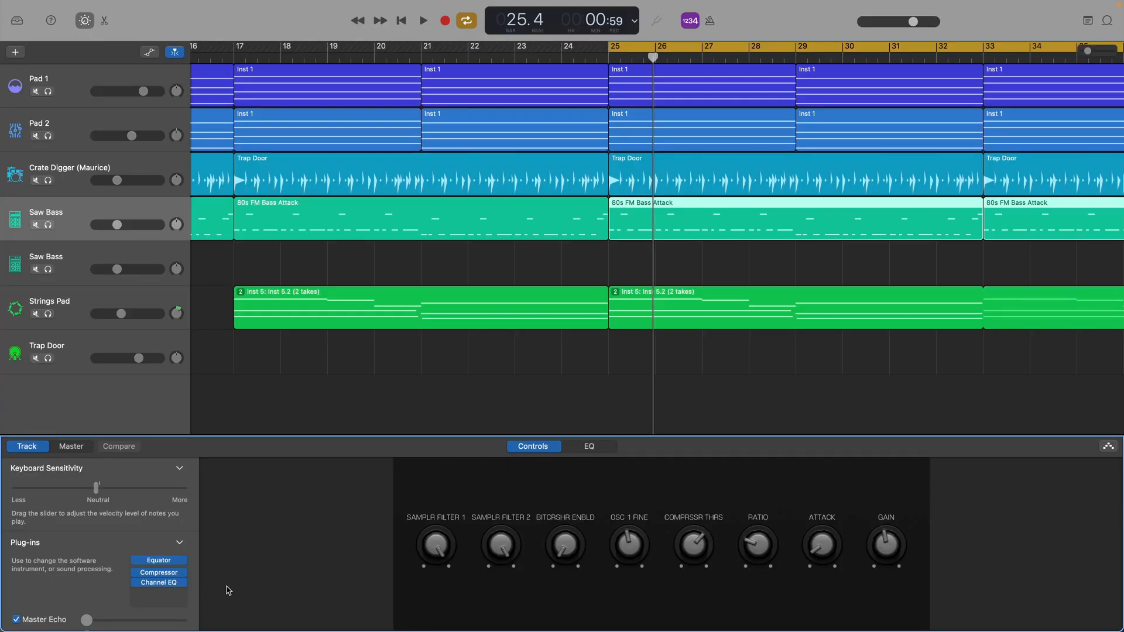
pyautogui.click(93, 263)
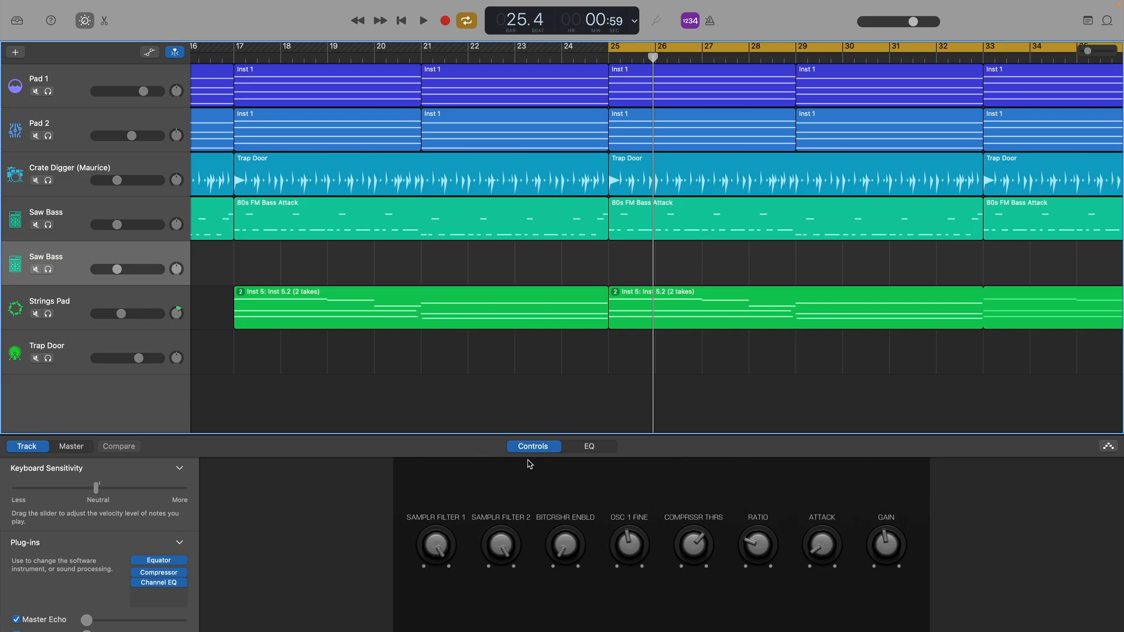
pyautogui.click(588, 446)
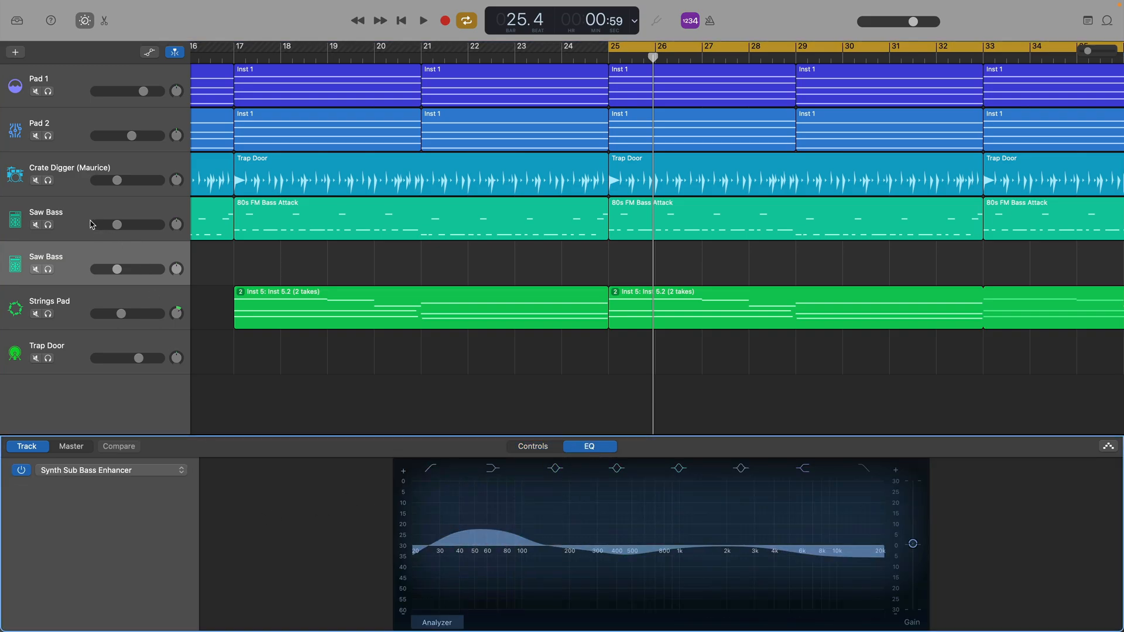
pyautogui.moveTo(80, 266)
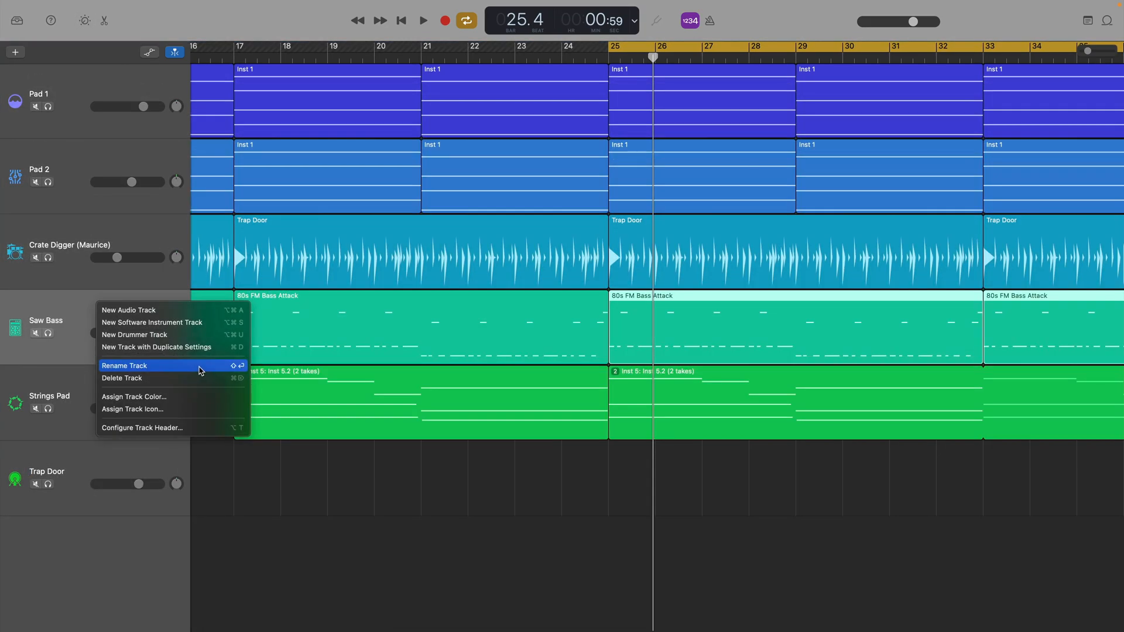
pyautogui.click(122, 378)
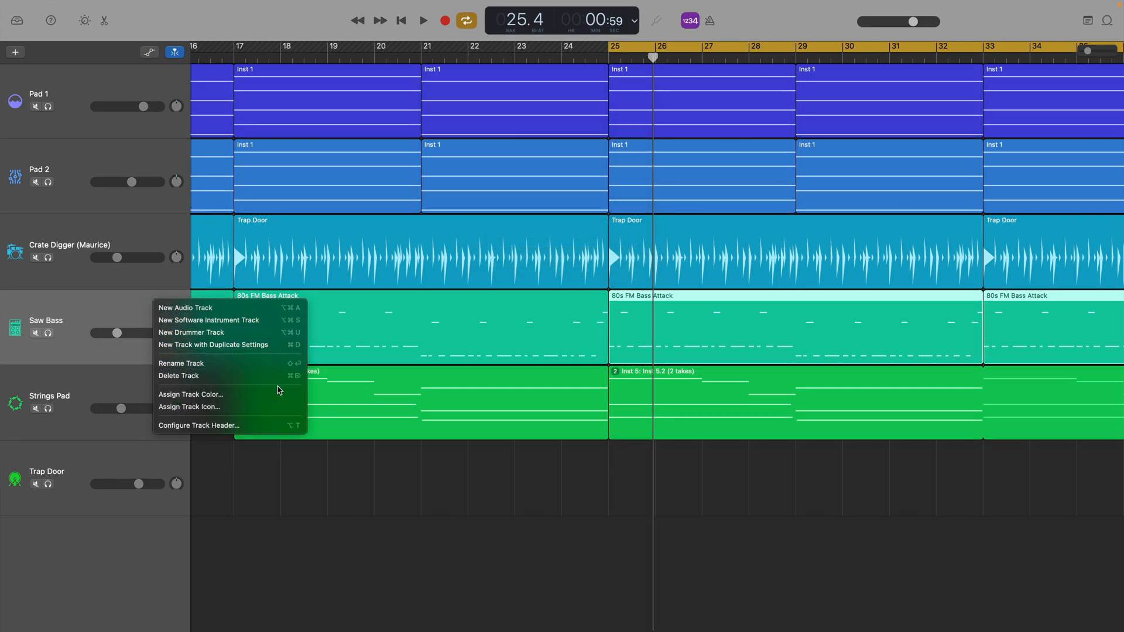
pyautogui.click(190, 393)
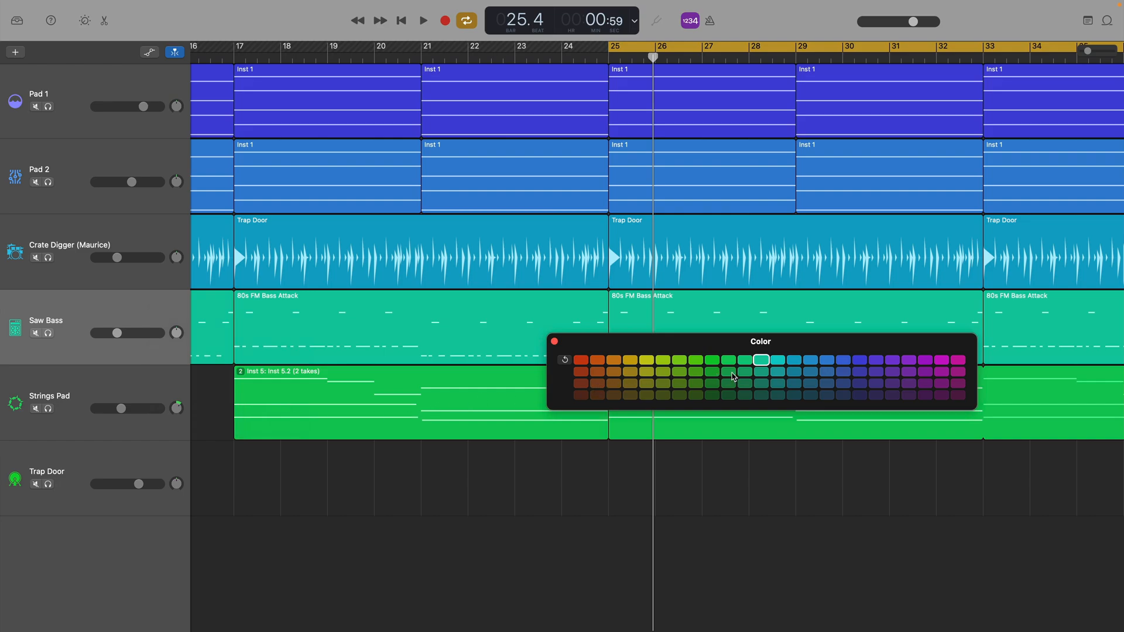
pyautogui.click(957, 360)
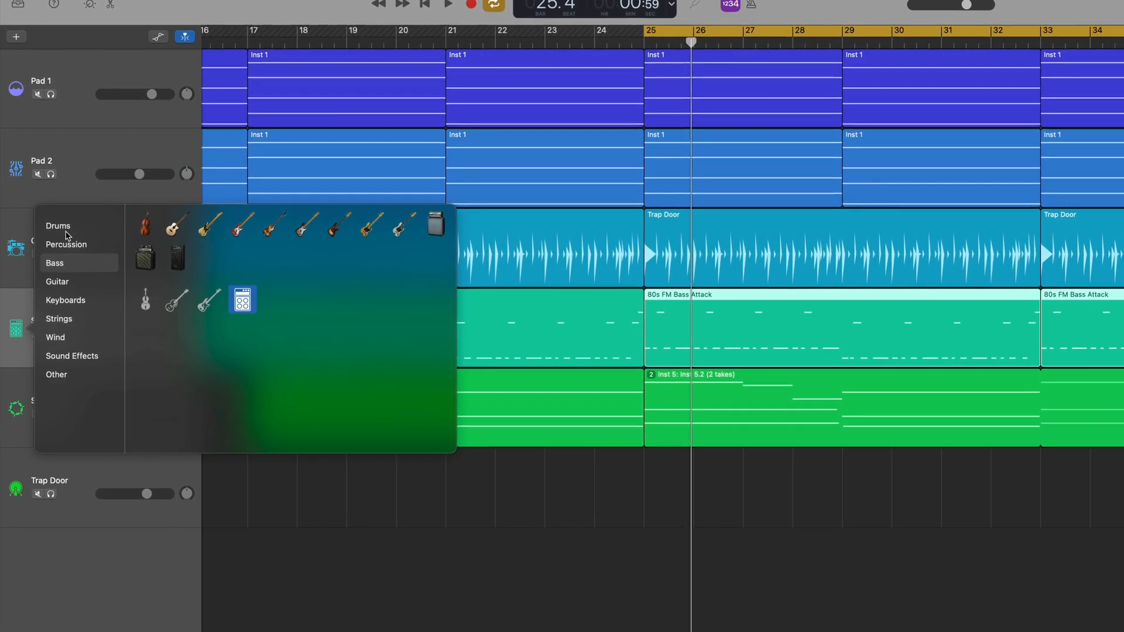
pyautogui.click(67, 245)
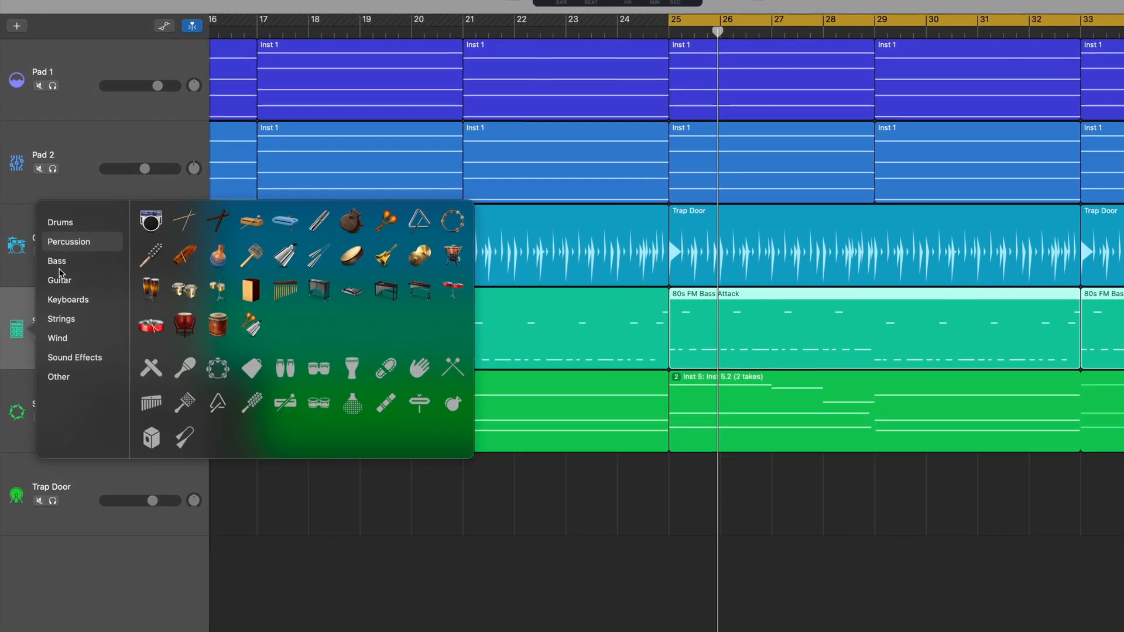
pyautogui.click(58, 260)
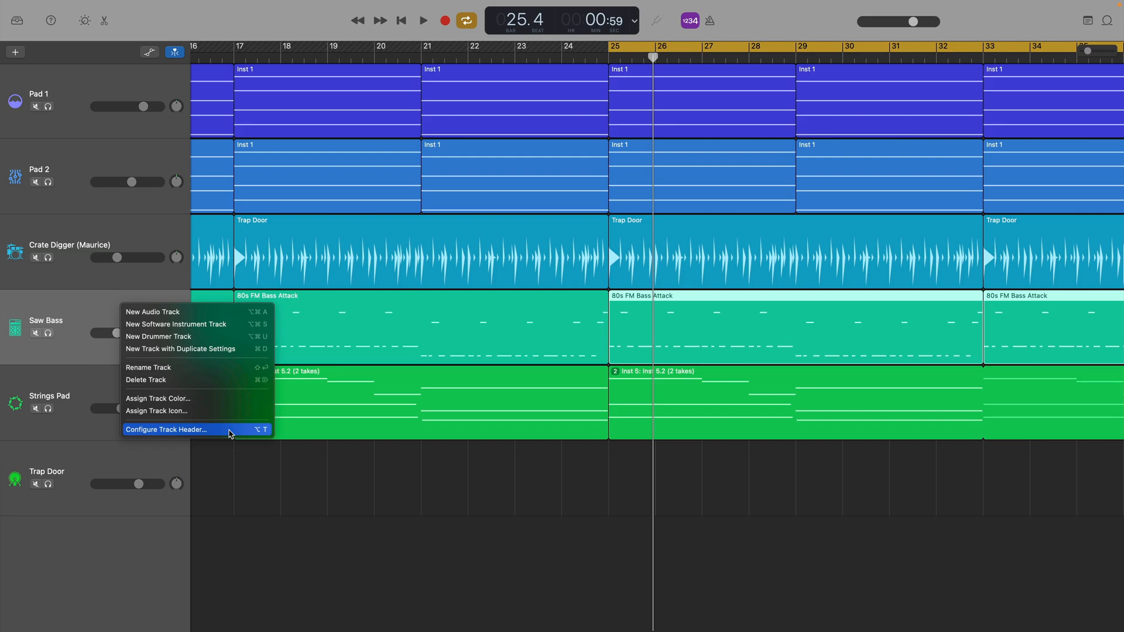
# - Enable Track Lock in the track headers, lock Pad 1 and Pad 2, dismissing the locked-track alert
pyautogui.click(167, 429)
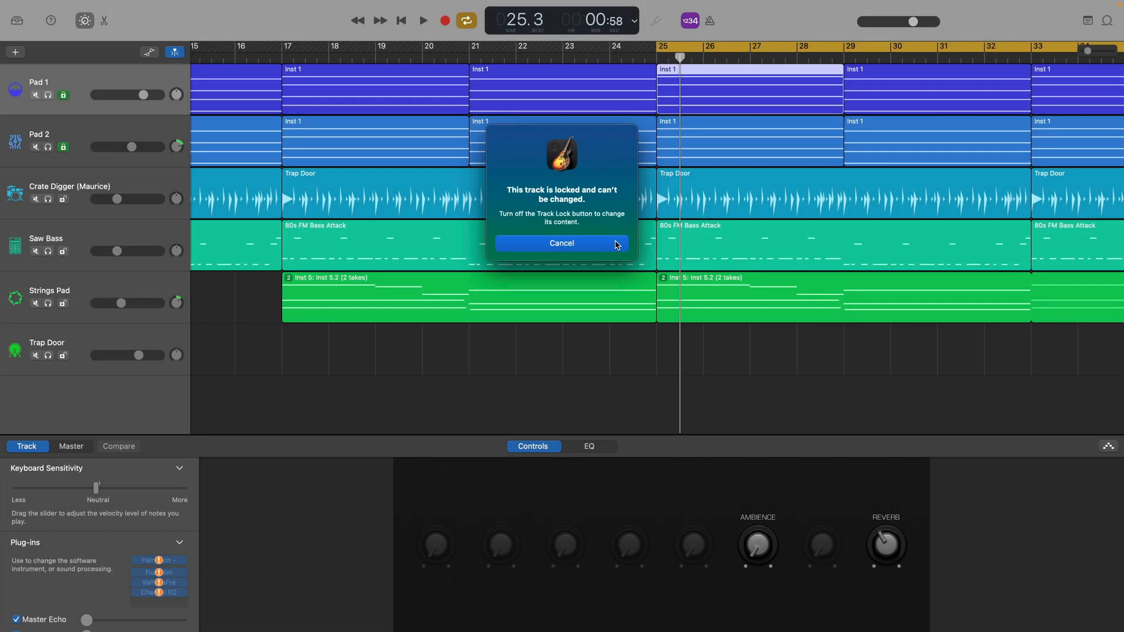
pyautogui.click(562, 243)
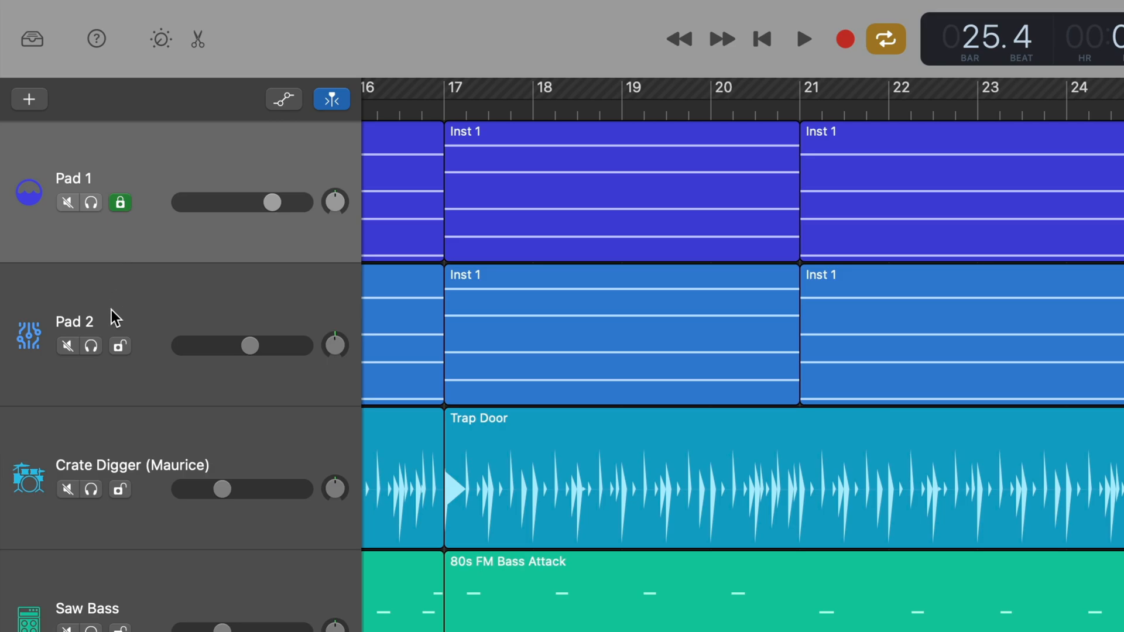
pyautogui.click(120, 346)
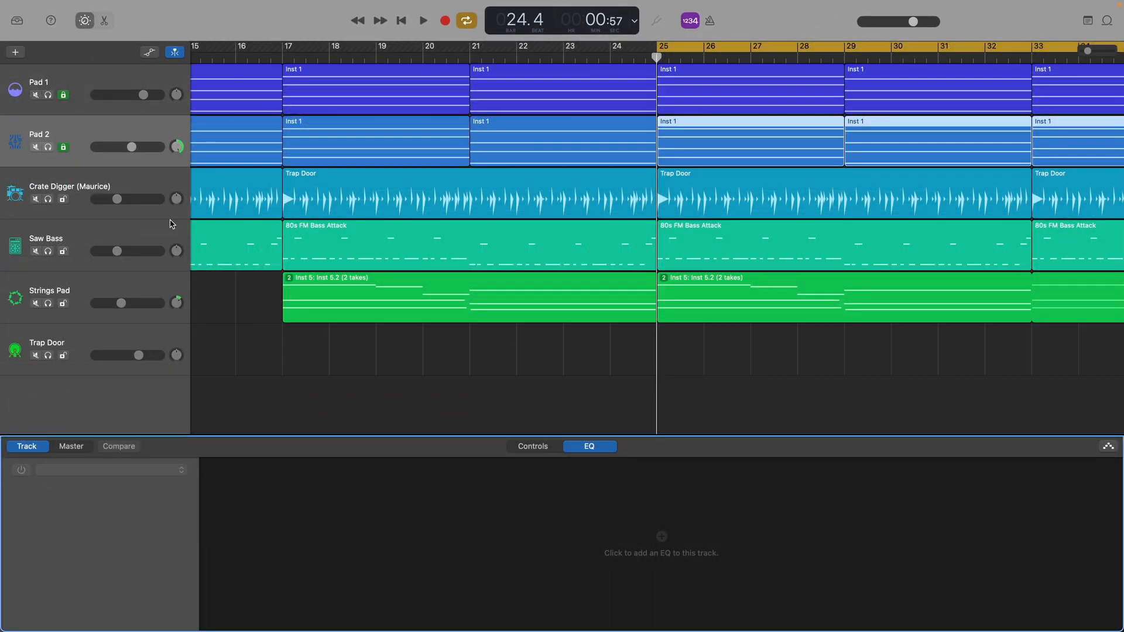
pyautogui.click(533, 447)
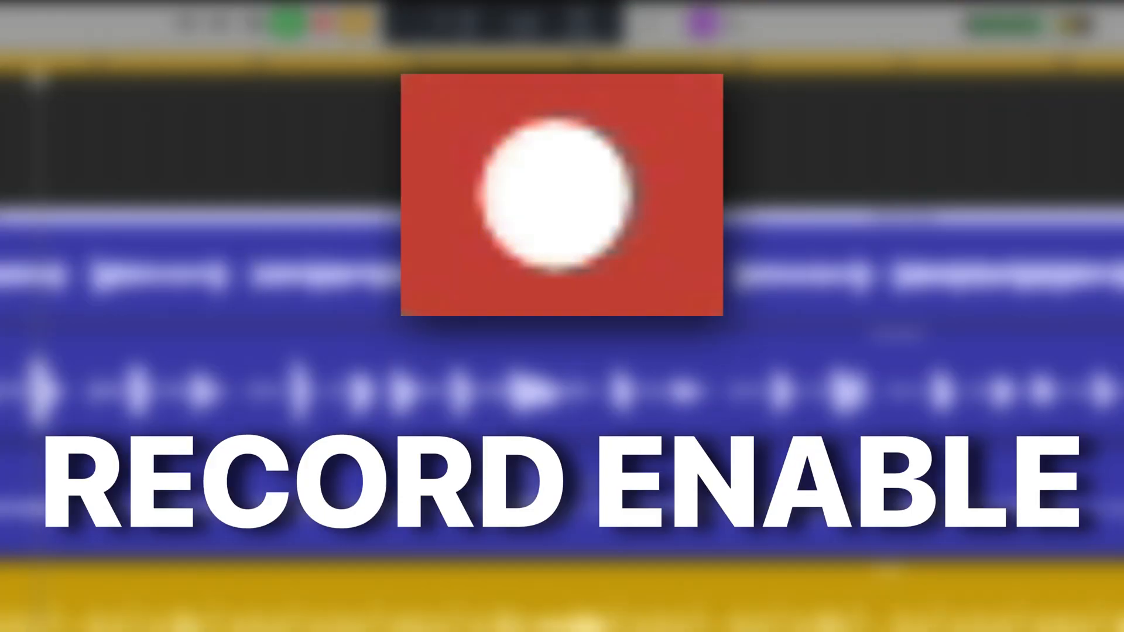
# - Enable Record Enable in the track headers and switch to the guitar project window
pyautogui.click(169, 443)
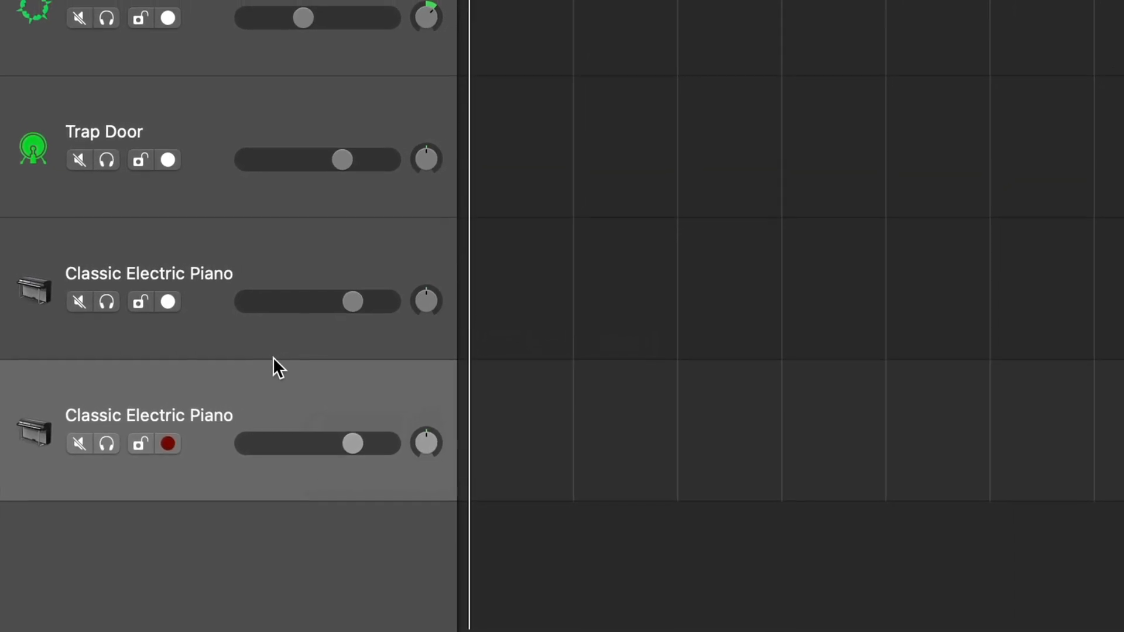
pyautogui.scroll(3)
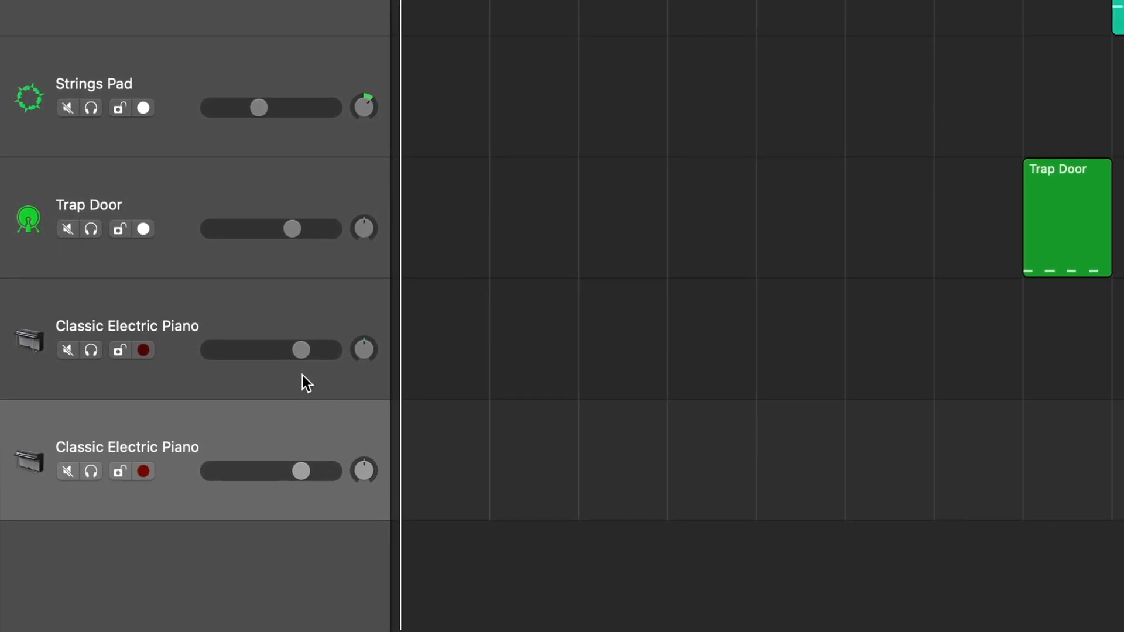
pyautogui.scroll(3)
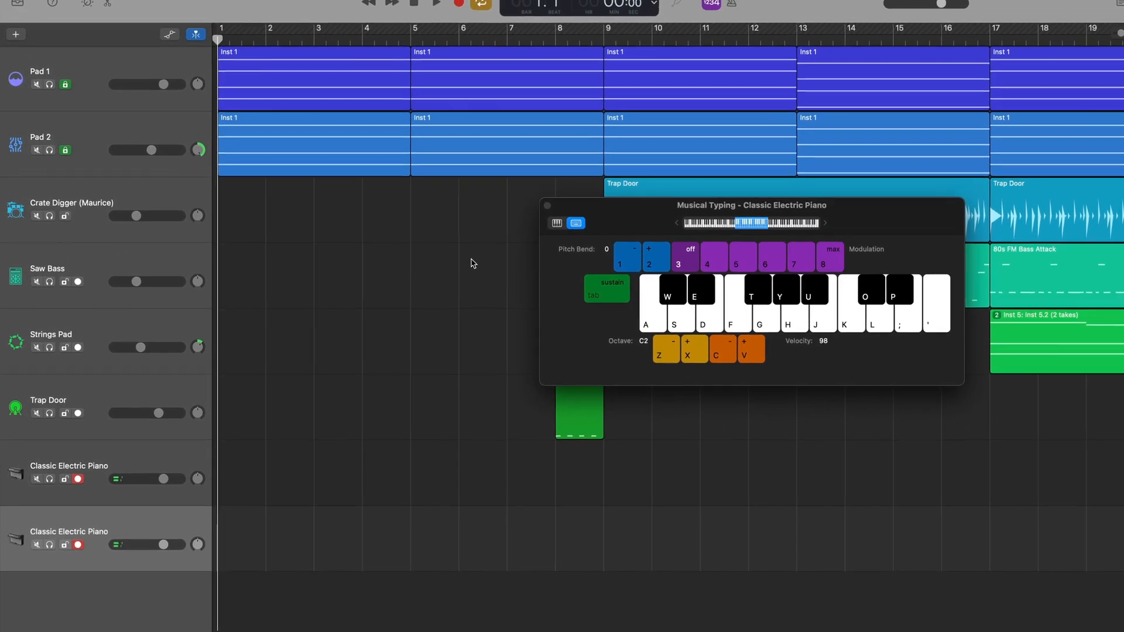
pyautogui.click(437, 4)
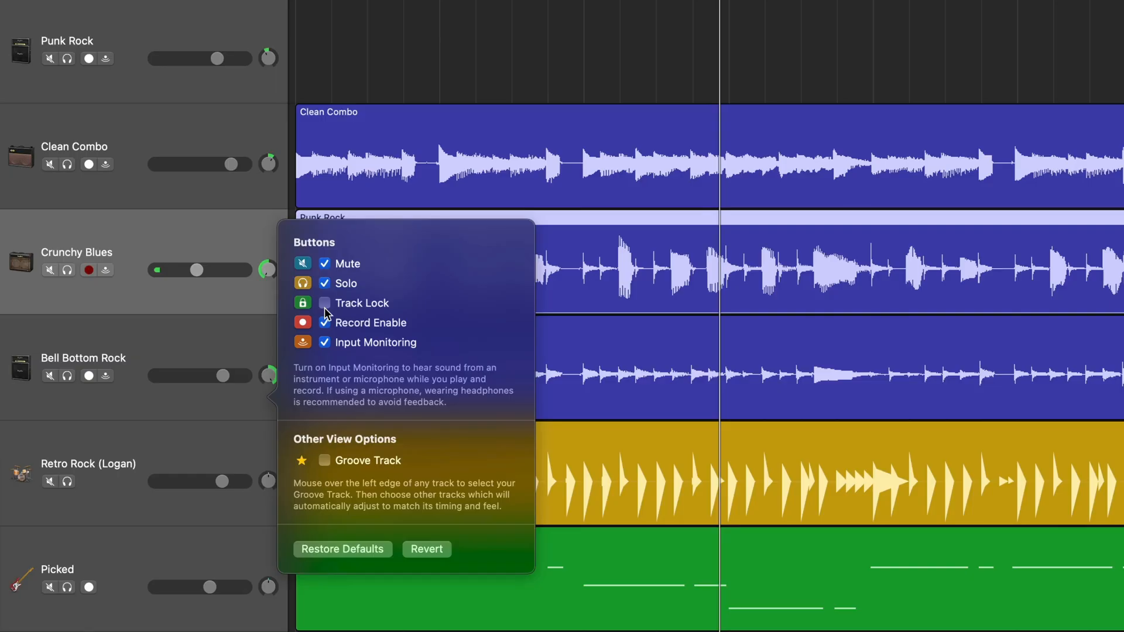
# - Enable Groove Track, star Retro Rock (Logan) as groove track, and have Bell Bottom Rock follow it
pyautogui.click(324, 303)
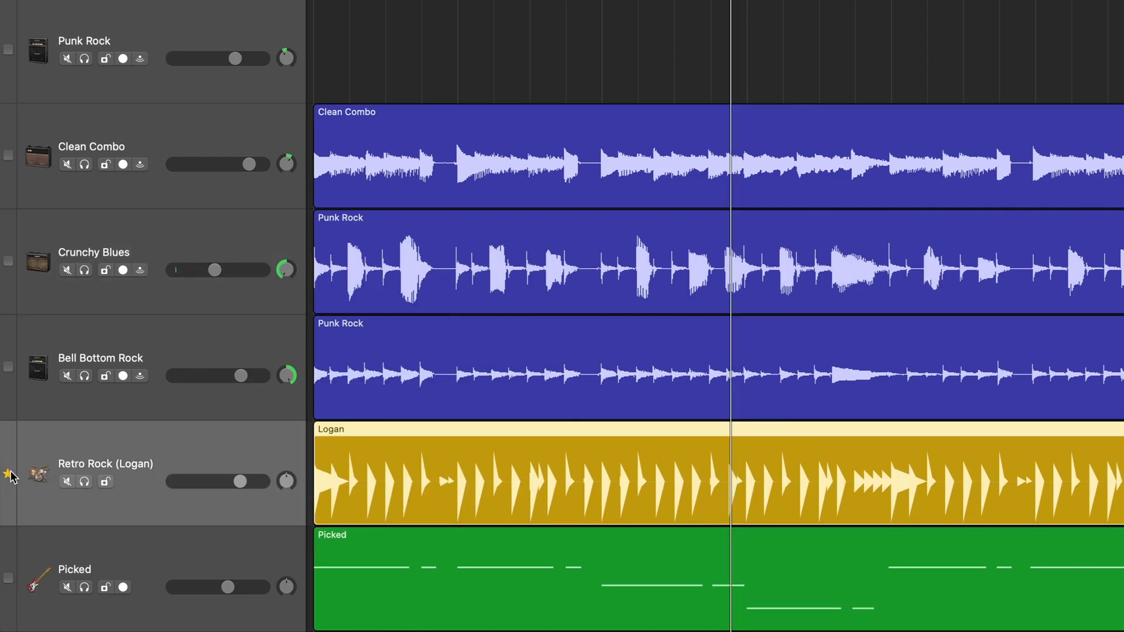
pyautogui.click(8, 475)
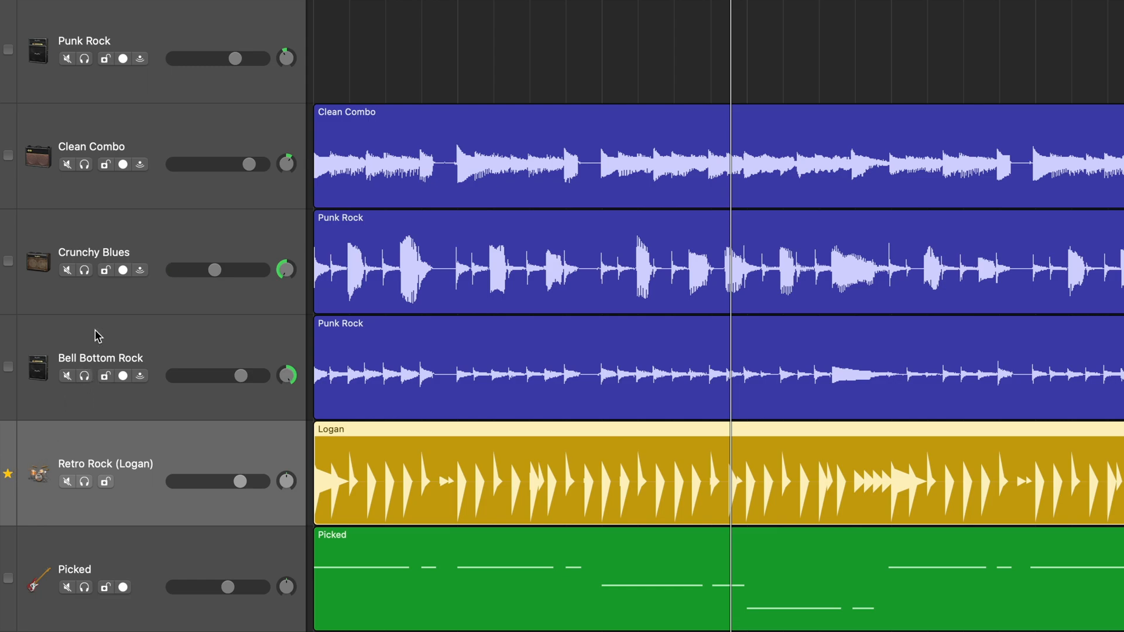
pyautogui.moveTo(81, 276)
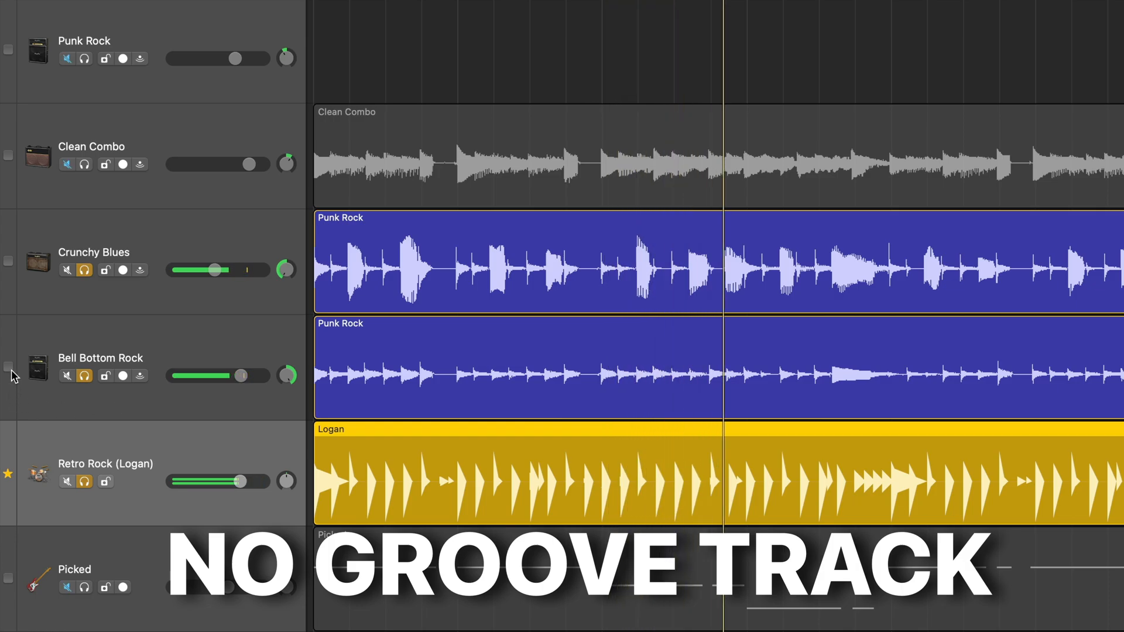
pyautogui.click(8, 367)
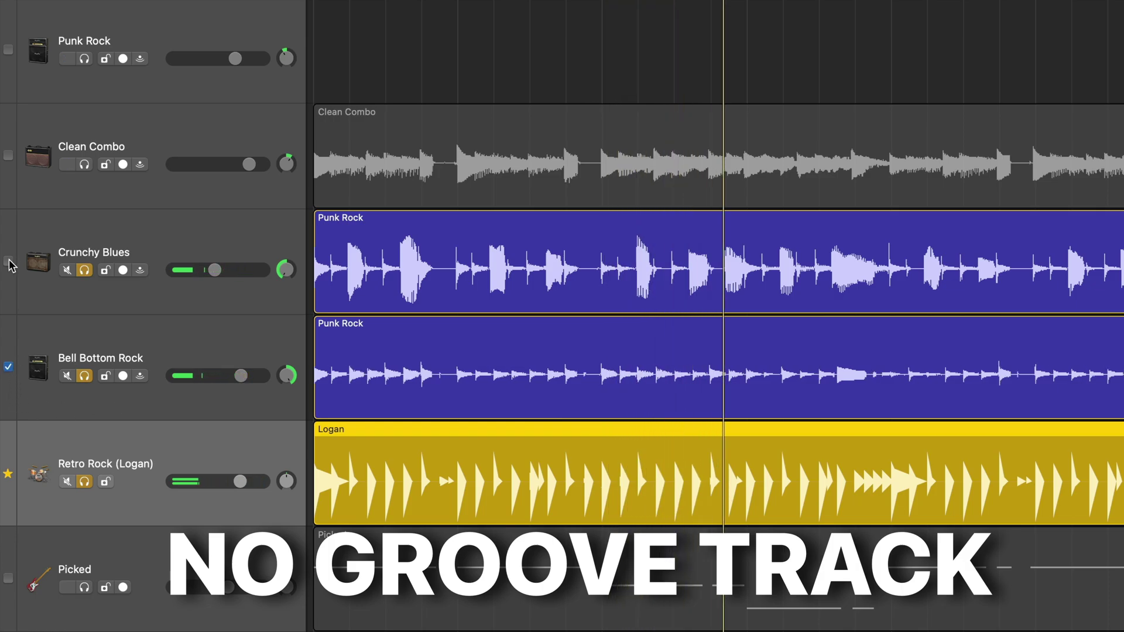